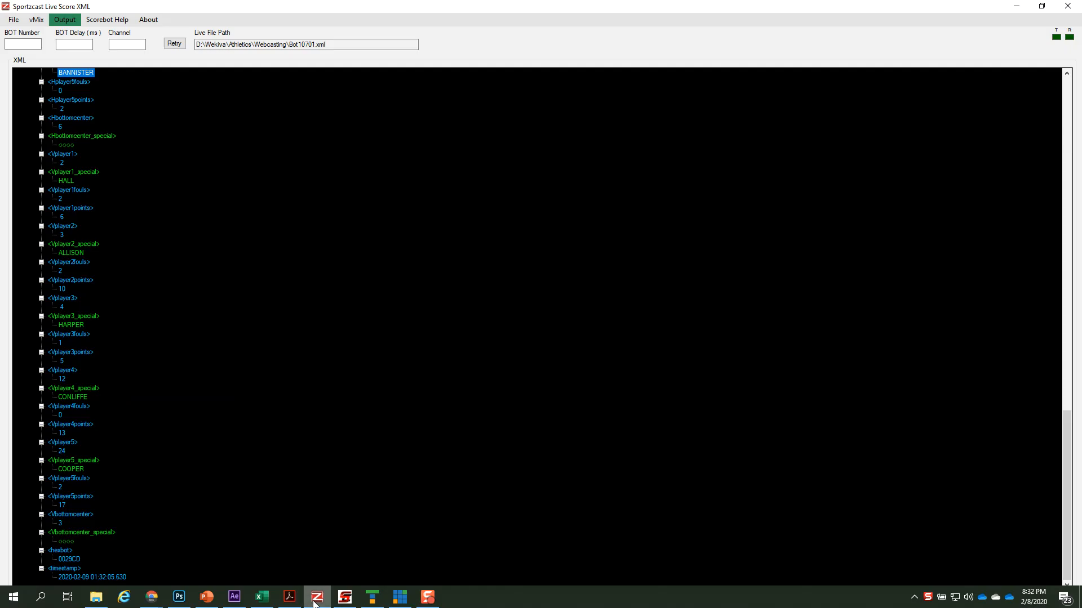
- Keep XML as the live file type and open the Live File Path save dialog
click(12, 18)
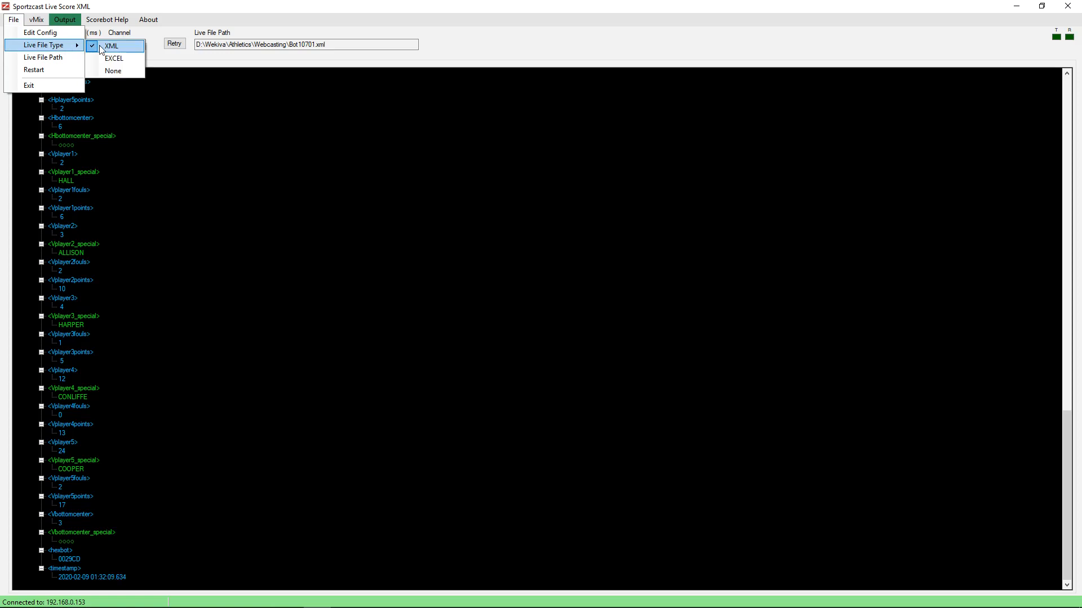
mouse_move(114, 58)
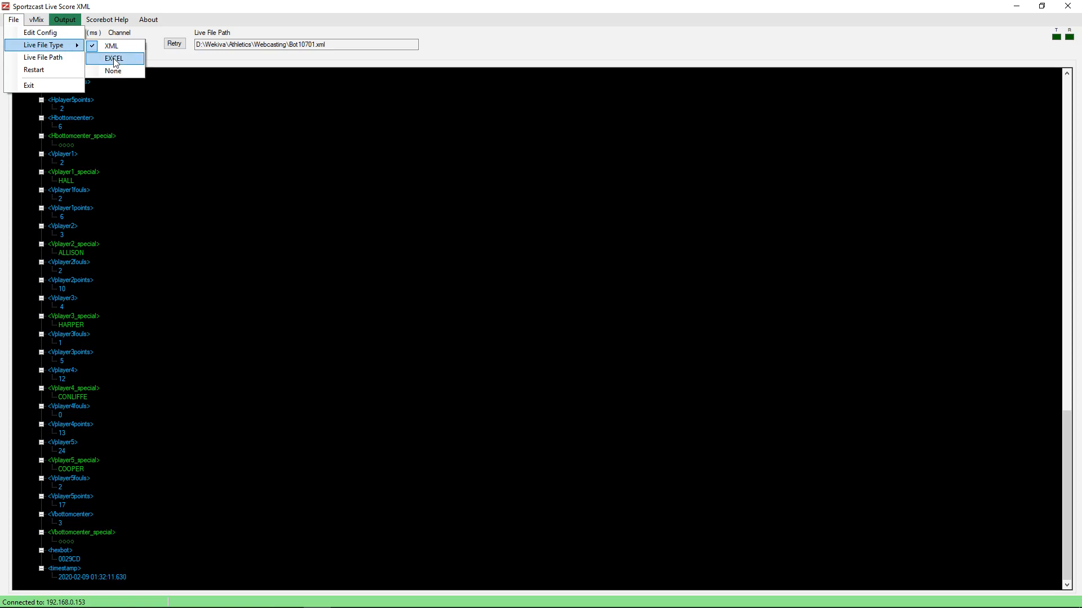
mouse_move(111, 46)
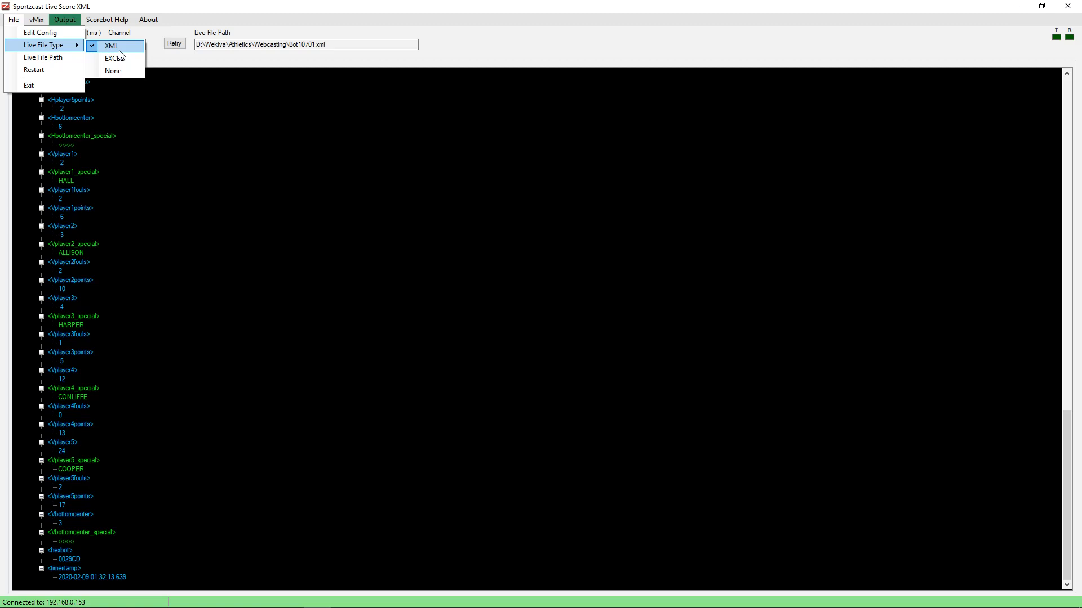
mouse_move(42, 56)
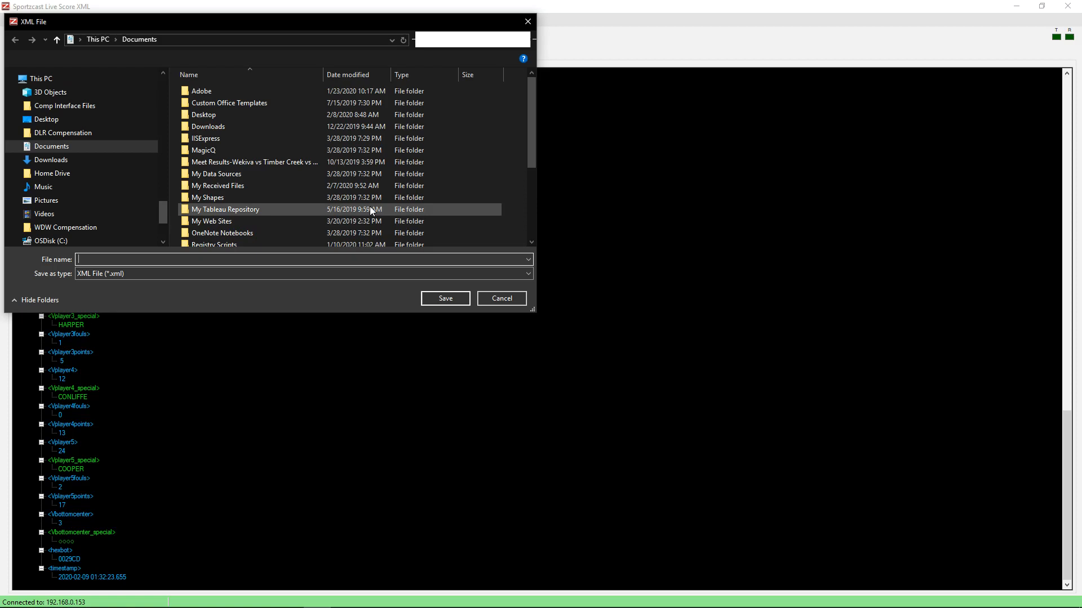
click(501, 298)
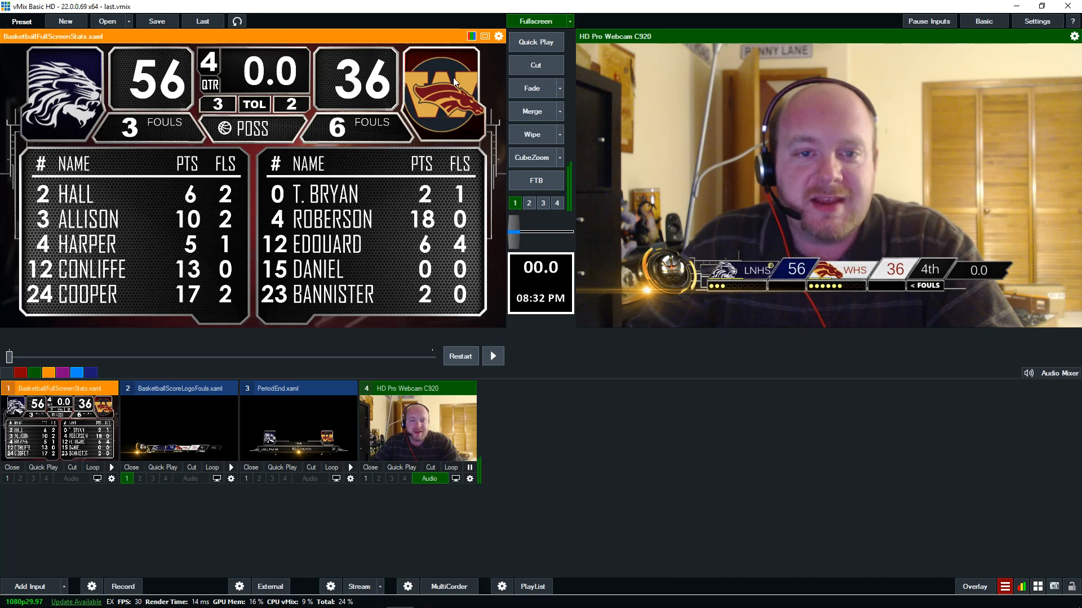
mouse_move(757, 513)
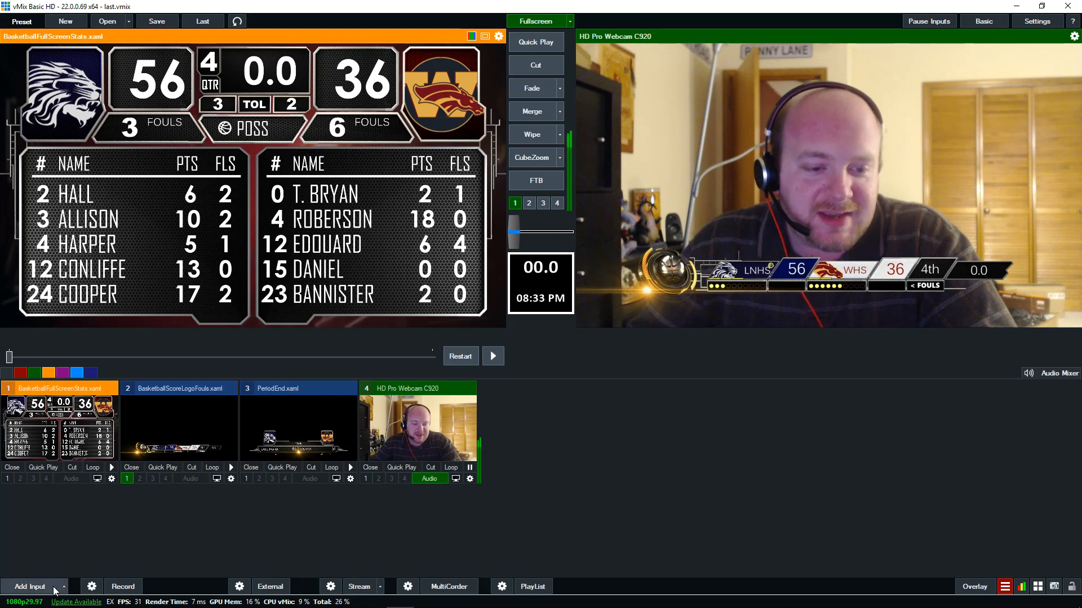
- Add a Title/XAML input and browse GT Title templates to the GT ScoreBoard set
click(28, 586)
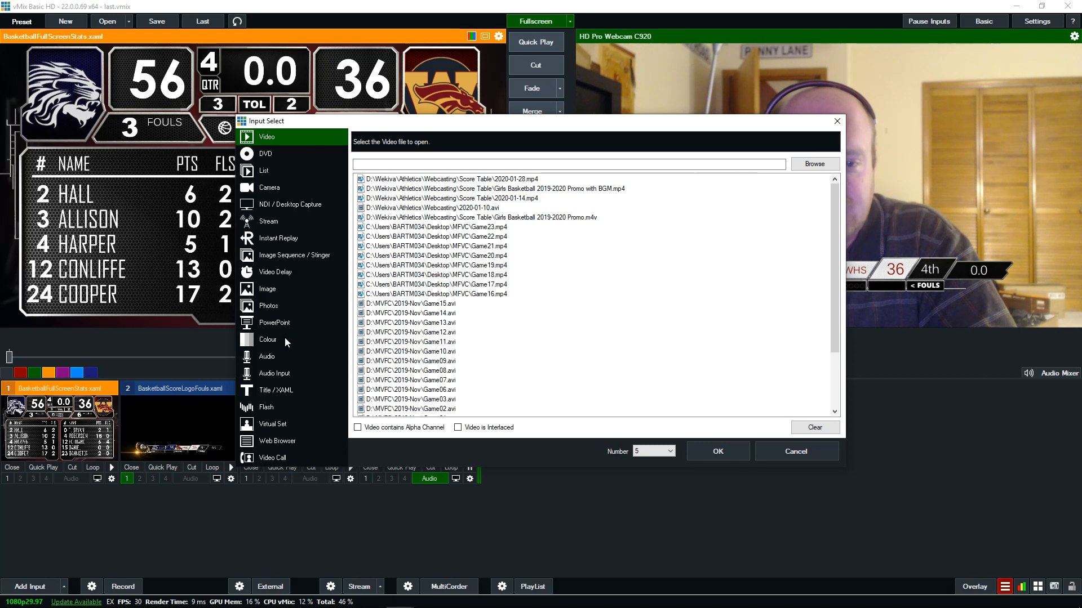
click(275, 391)
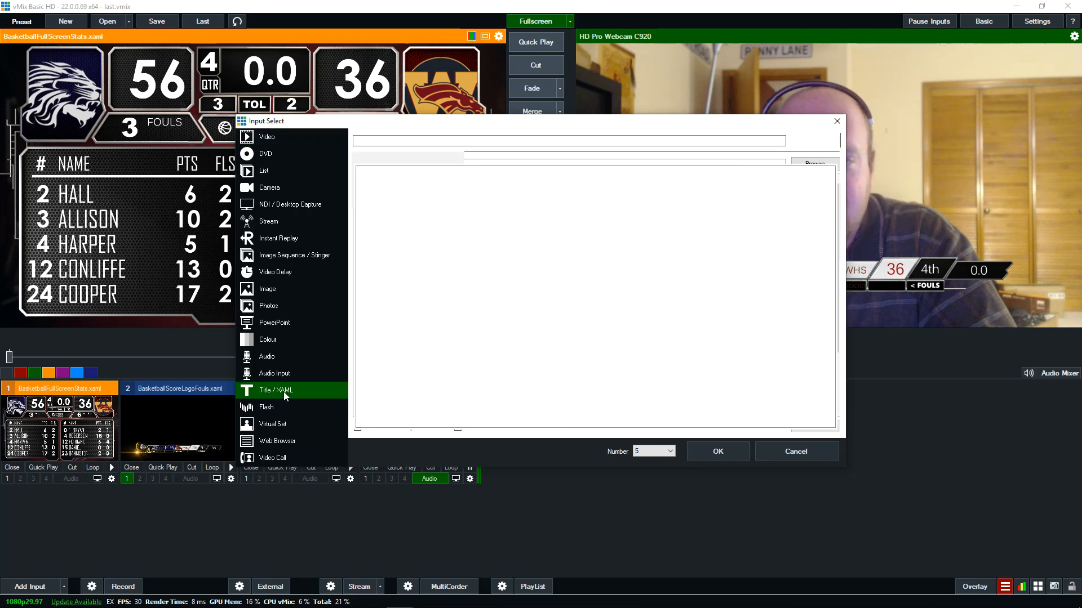
click(274, 390)
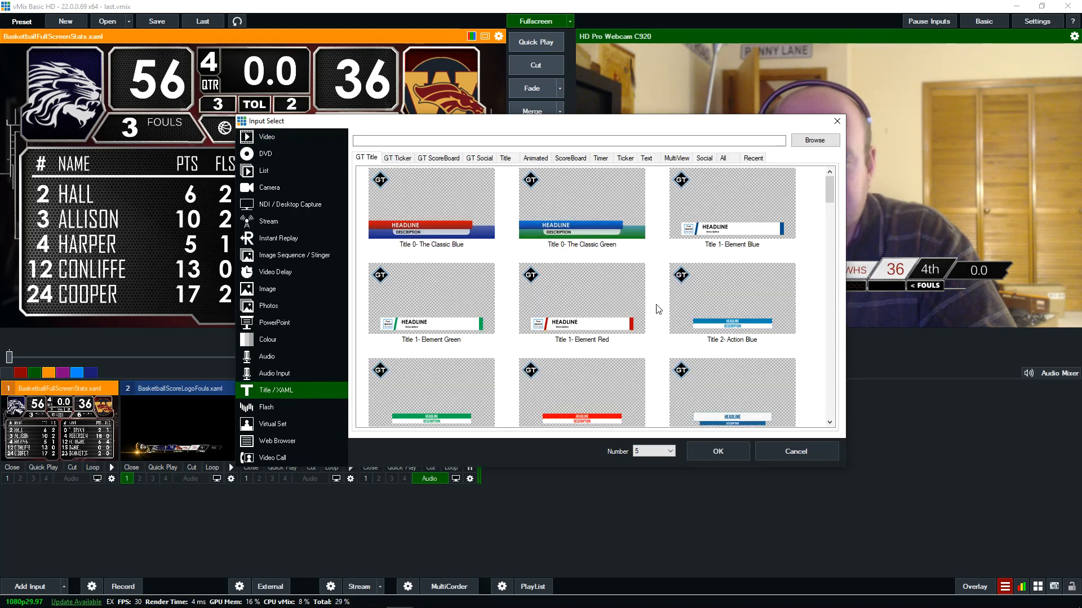
scroll(down, 3)
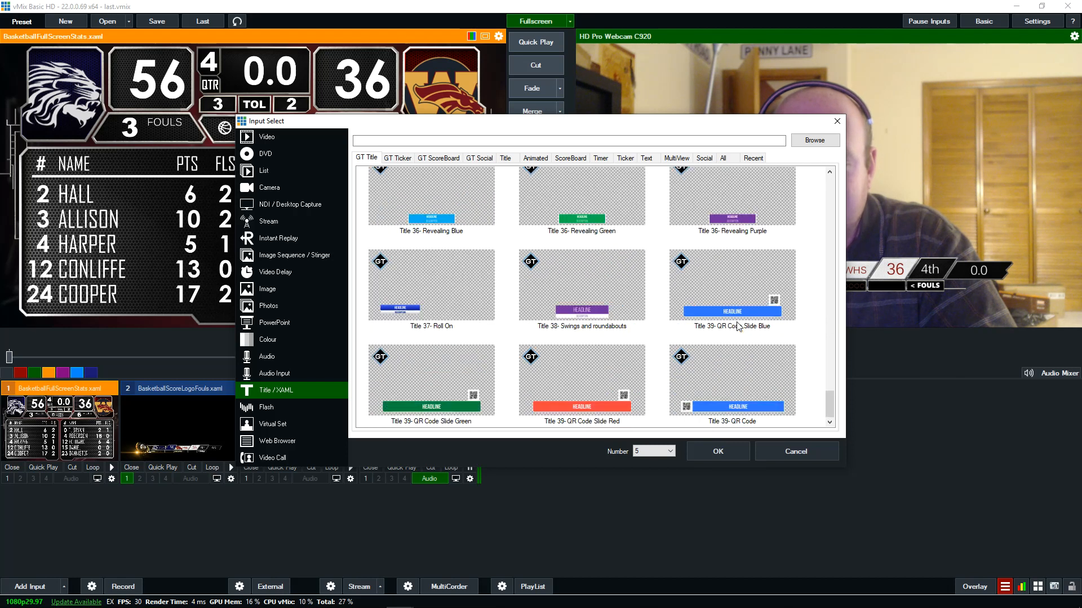
click(438, 157)
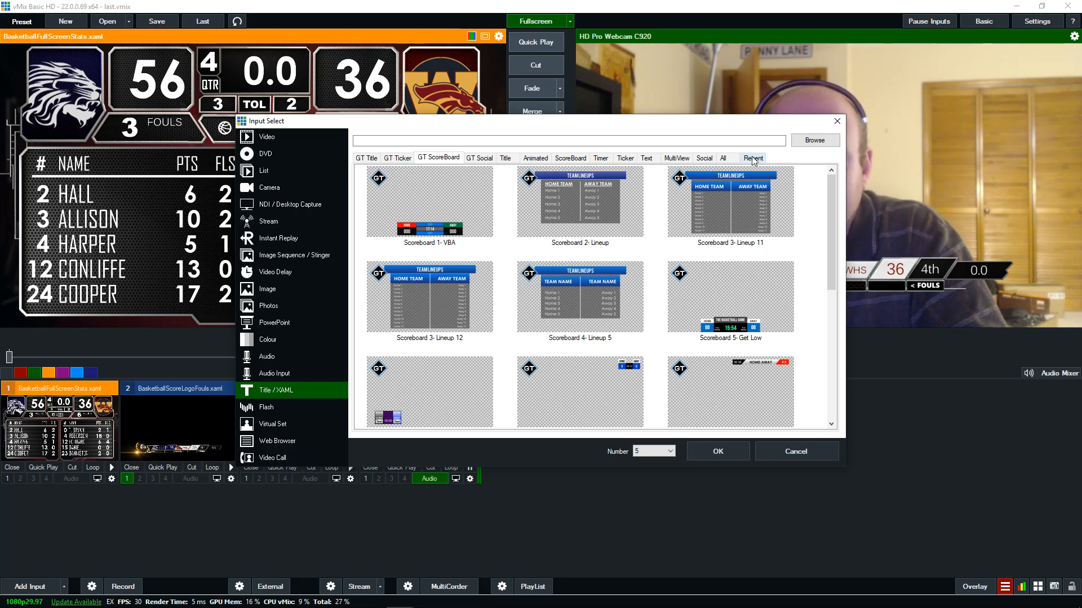
- Open BasketballFullScreenStats from recent titles in the Title Editor
click(753, 157)
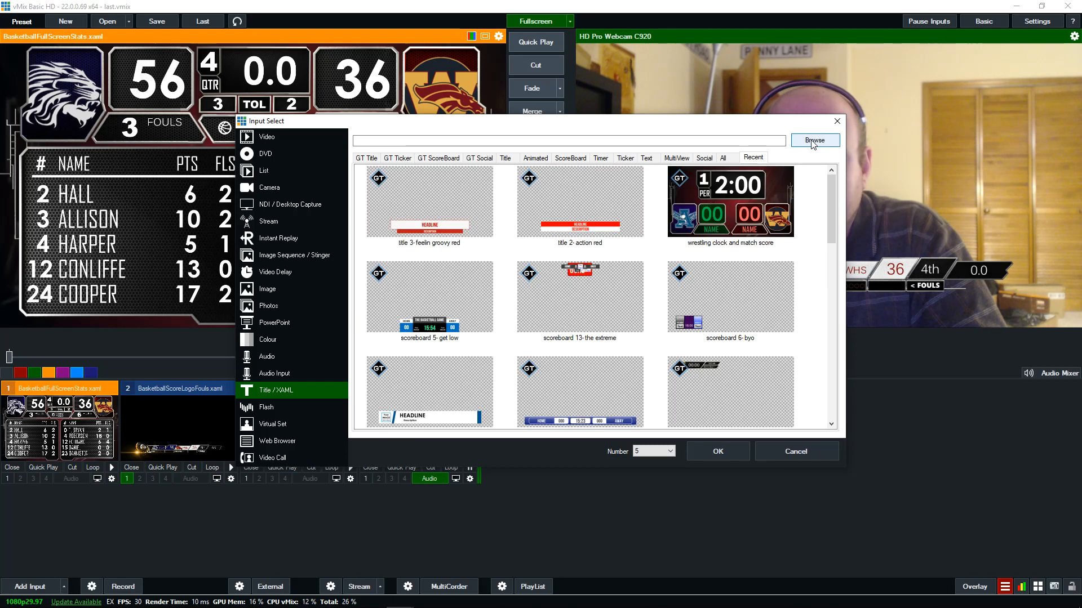
scroll(down, 3)
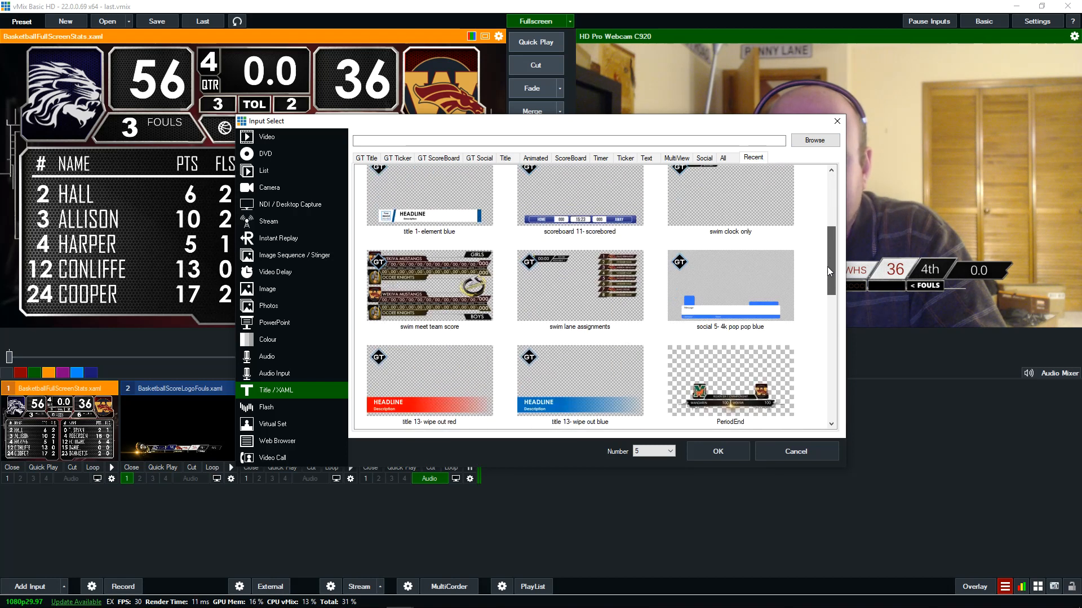
scroll(down, 3)
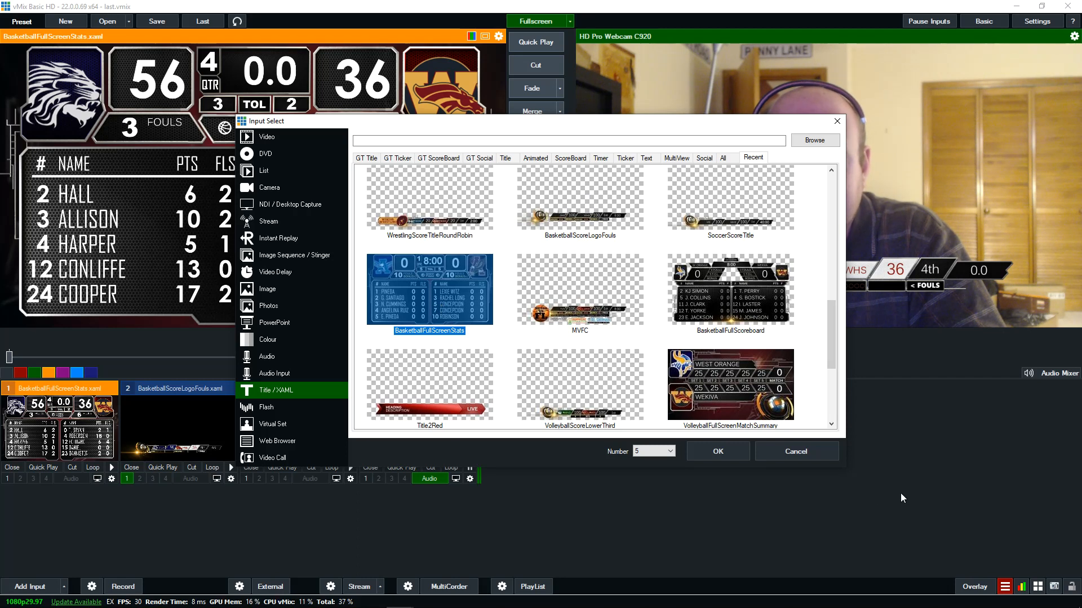
click(717, 451)
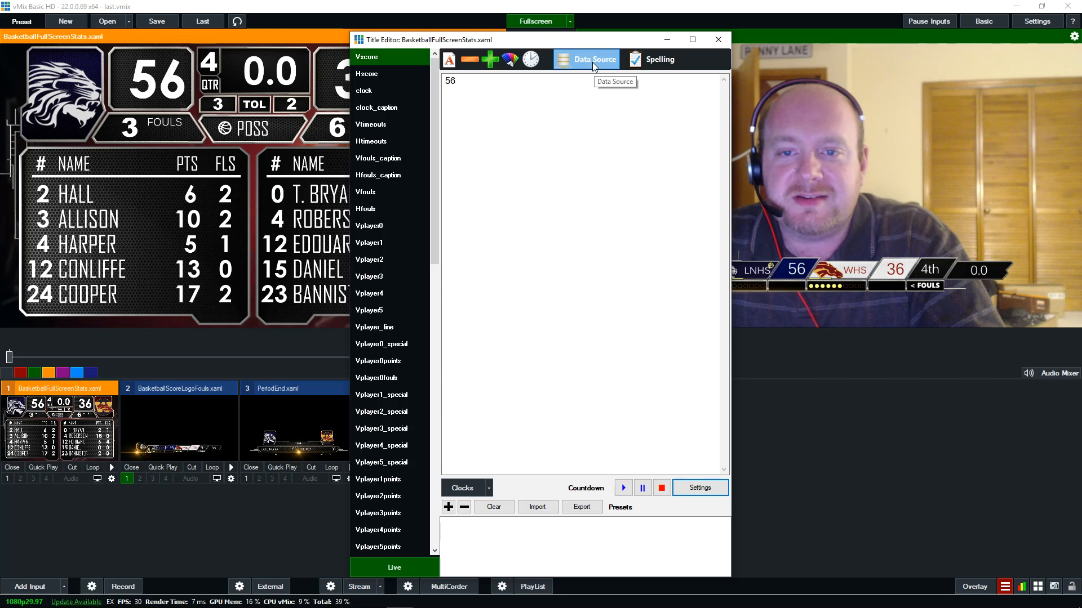
- Open Vscore's data source binding and the Manage data sources list
click(586, 59)
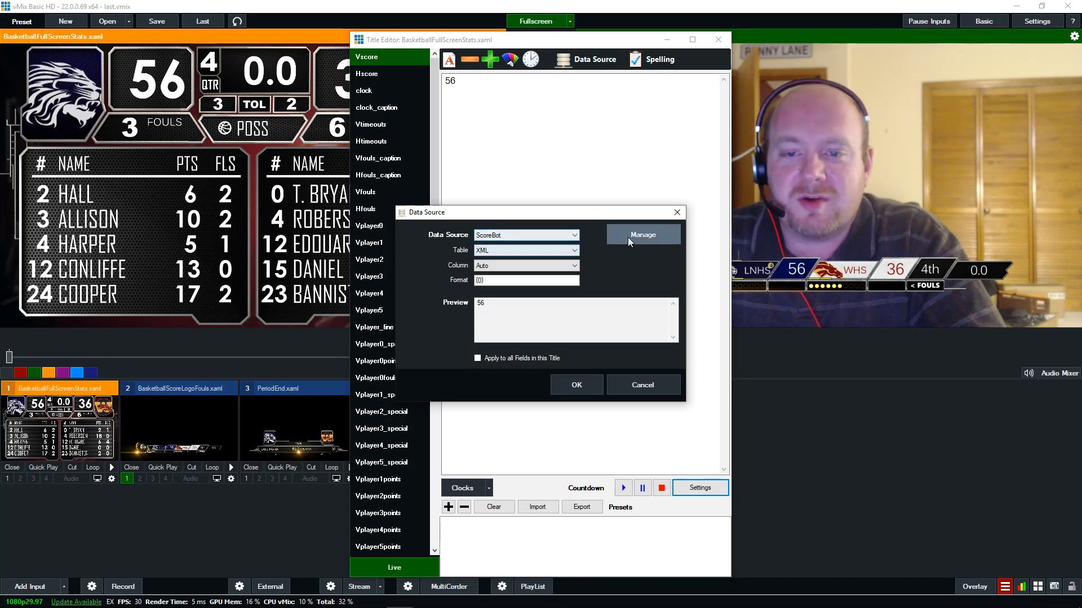
click(641, 235)
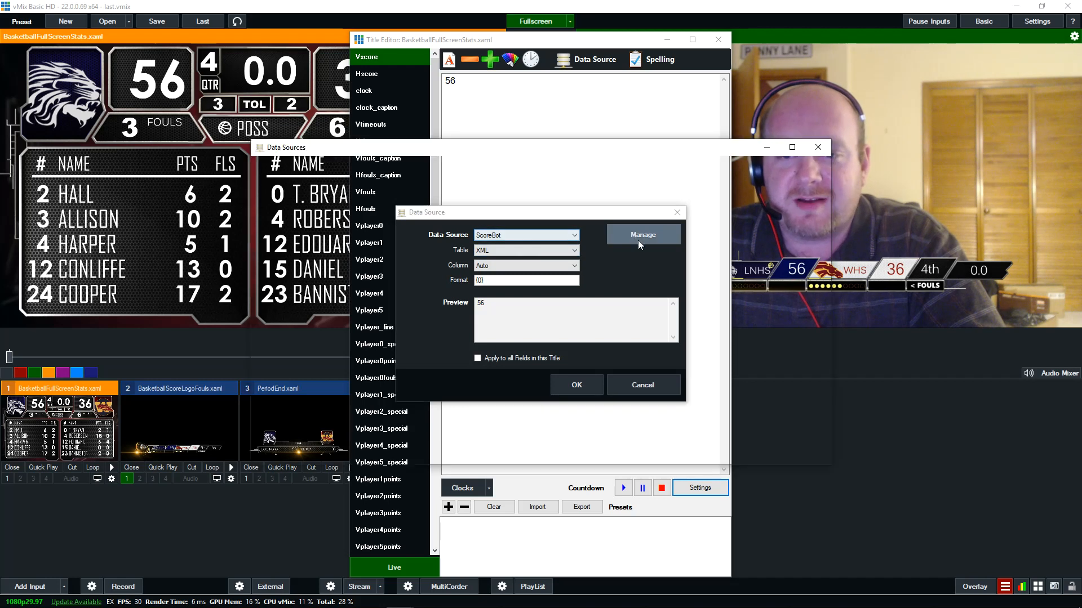
- Add an empty XML data source, dismiss its settings, then delete it
click(641, 234)
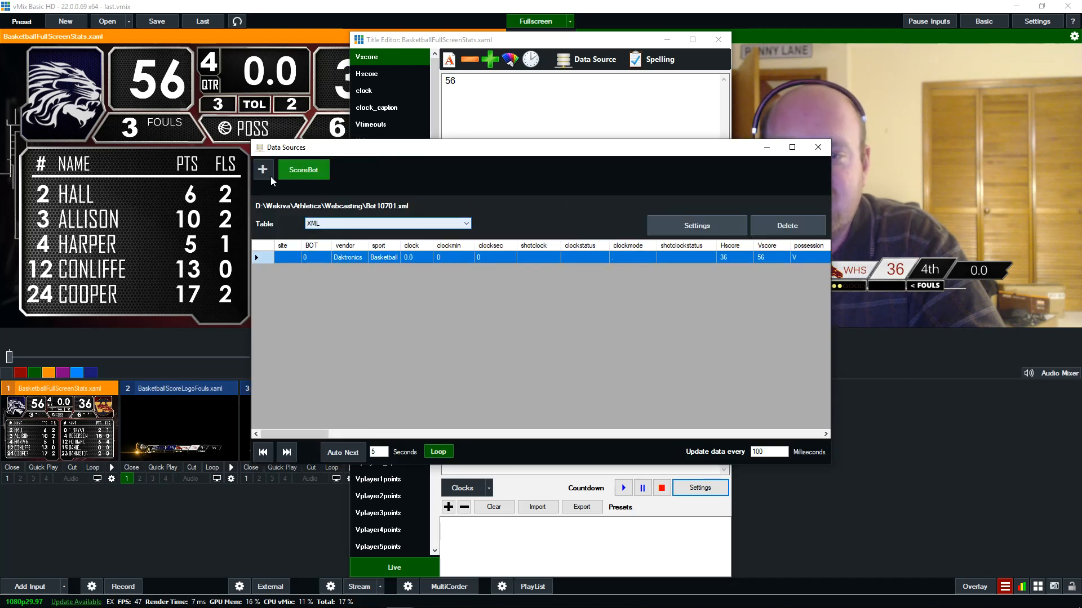
click(261, 169)
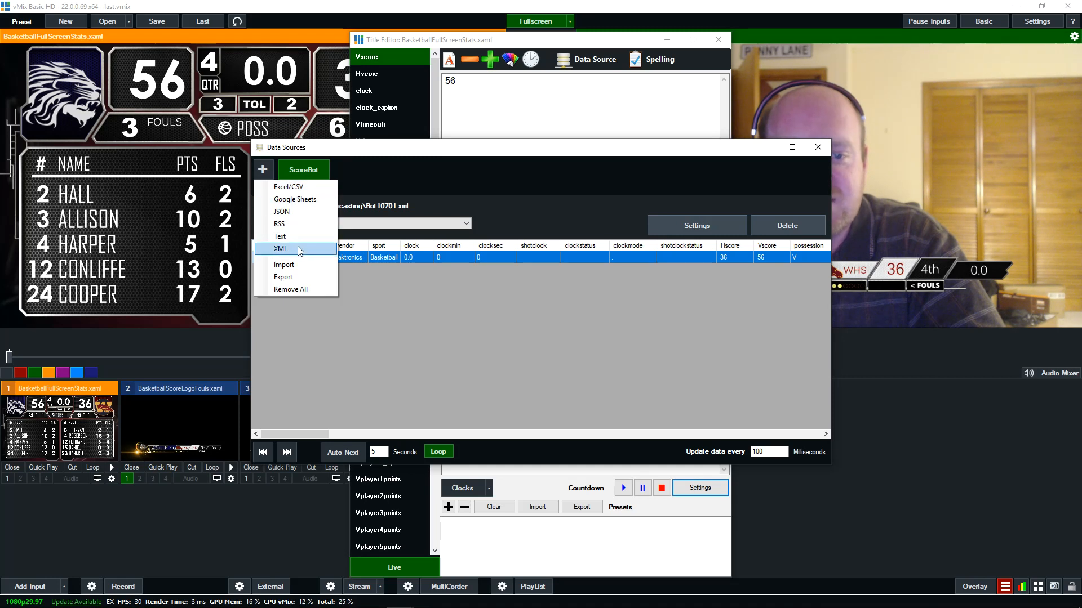
click(279, 249)
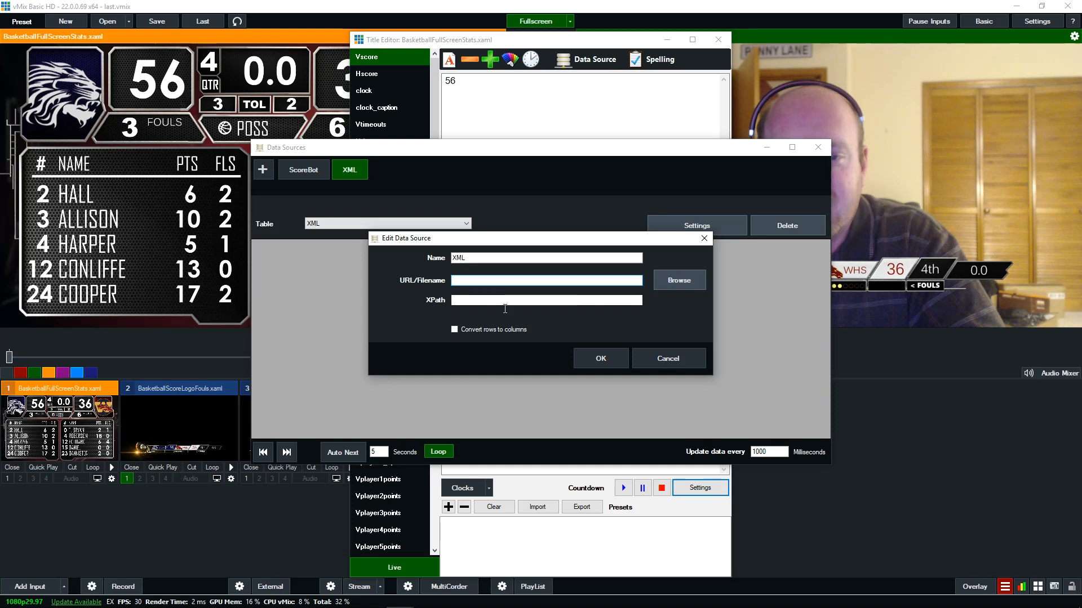
click(666, 358)
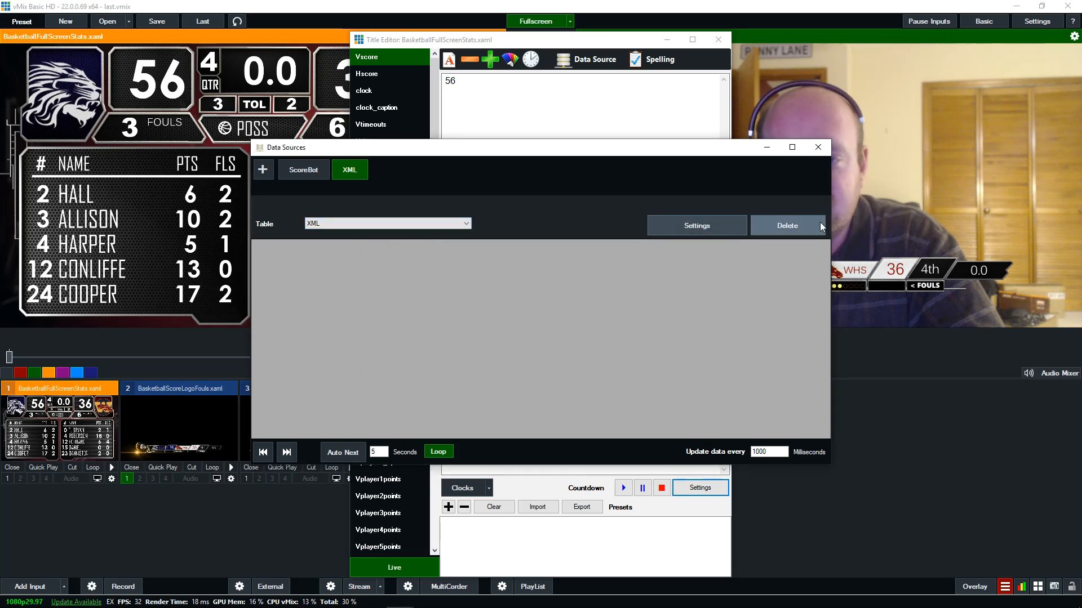
click(304, 170)
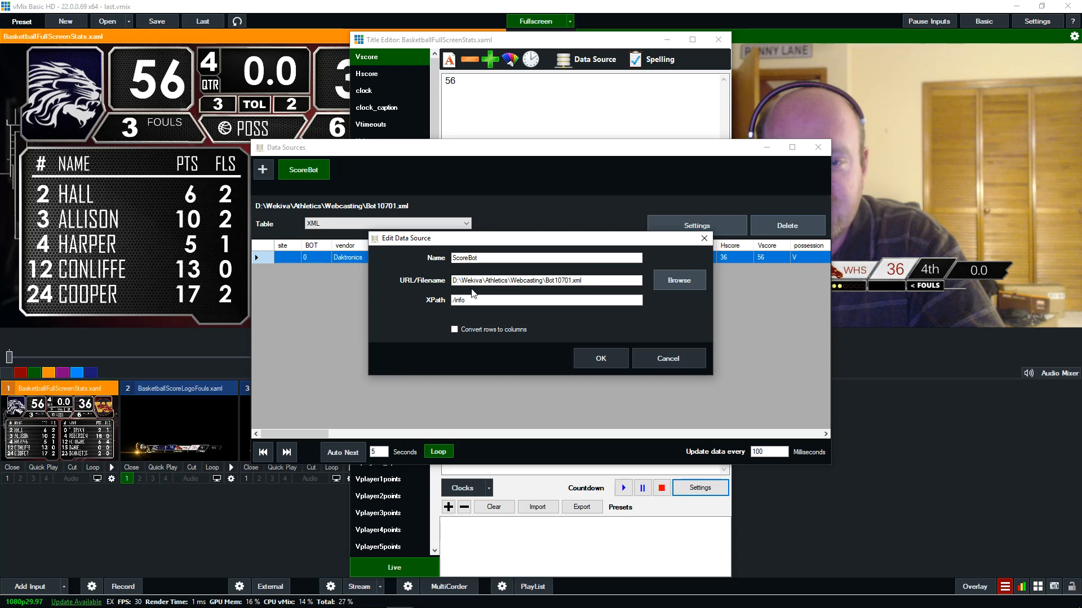
click(545, 300)
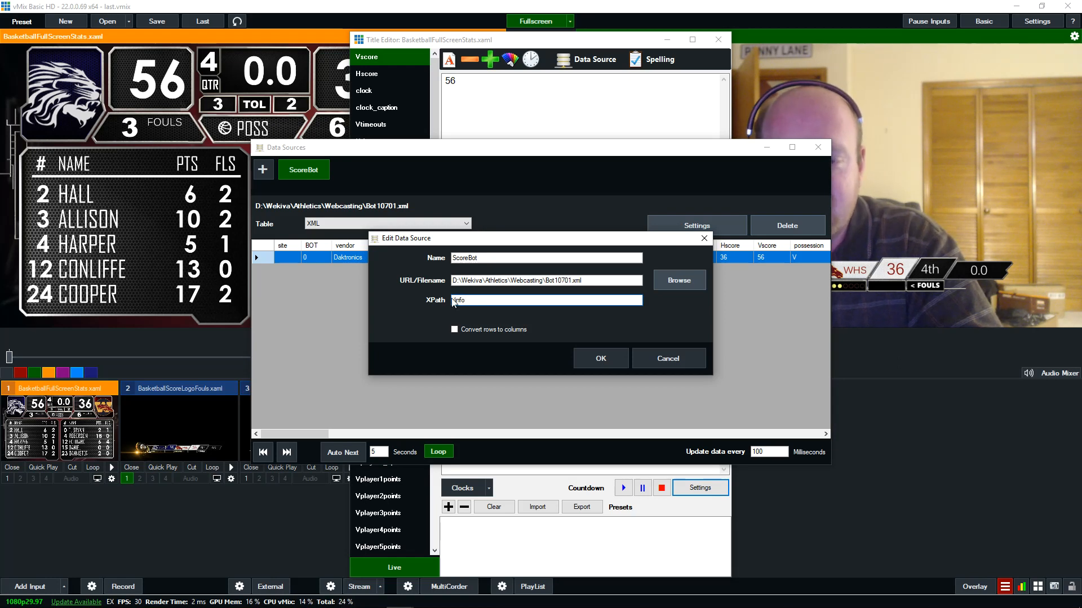
text(/info)
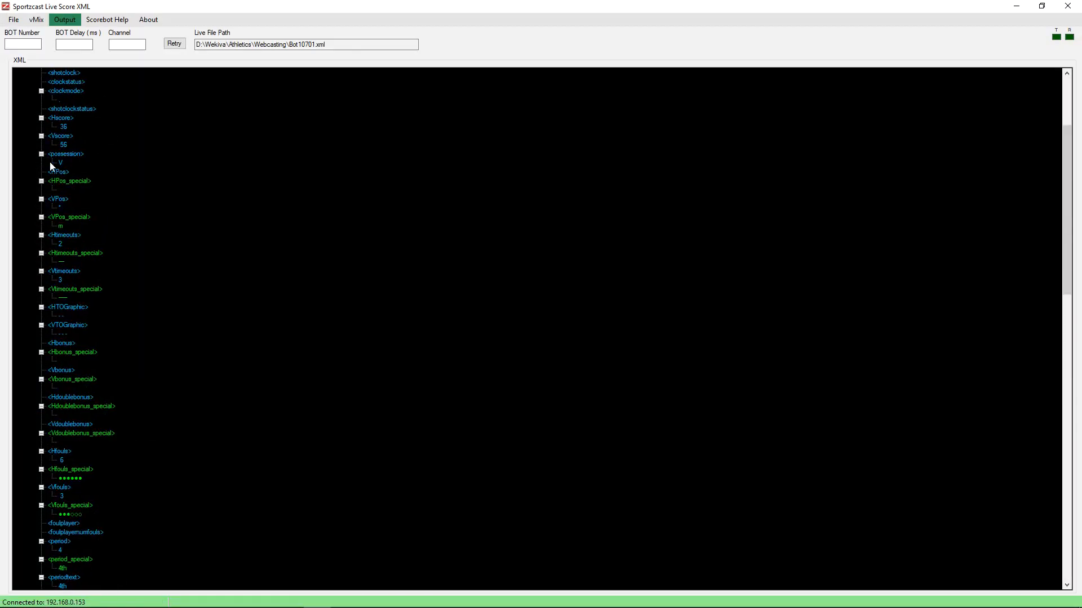
click(45, 90)
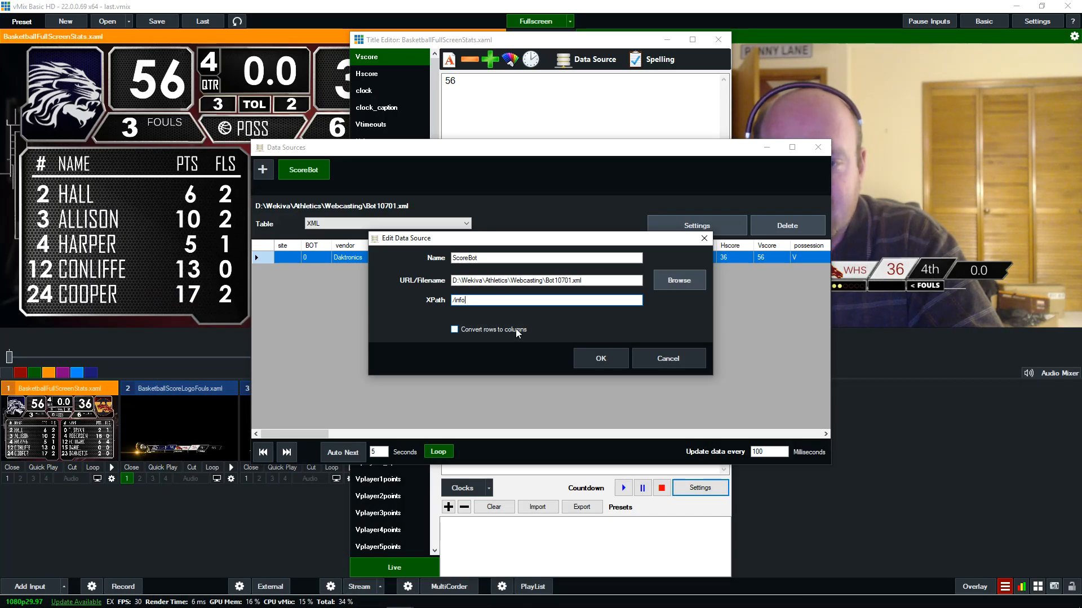
- Review the ScoreBot XML table with Hscore 36, Vscore 56, updating every 100 ms
click(599, 358)
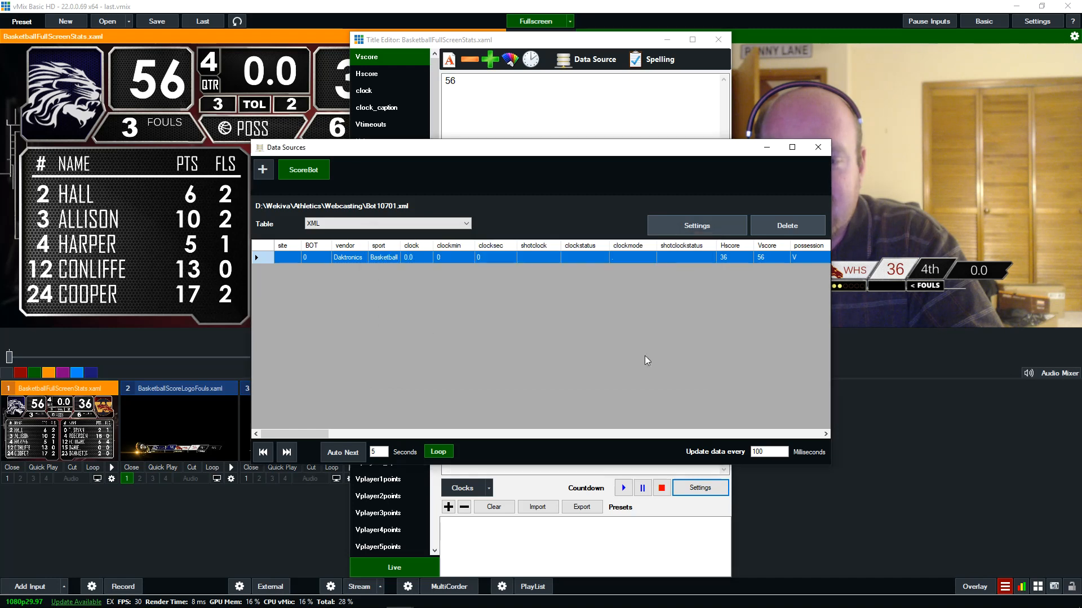
drag(304, 434, 366, 434)
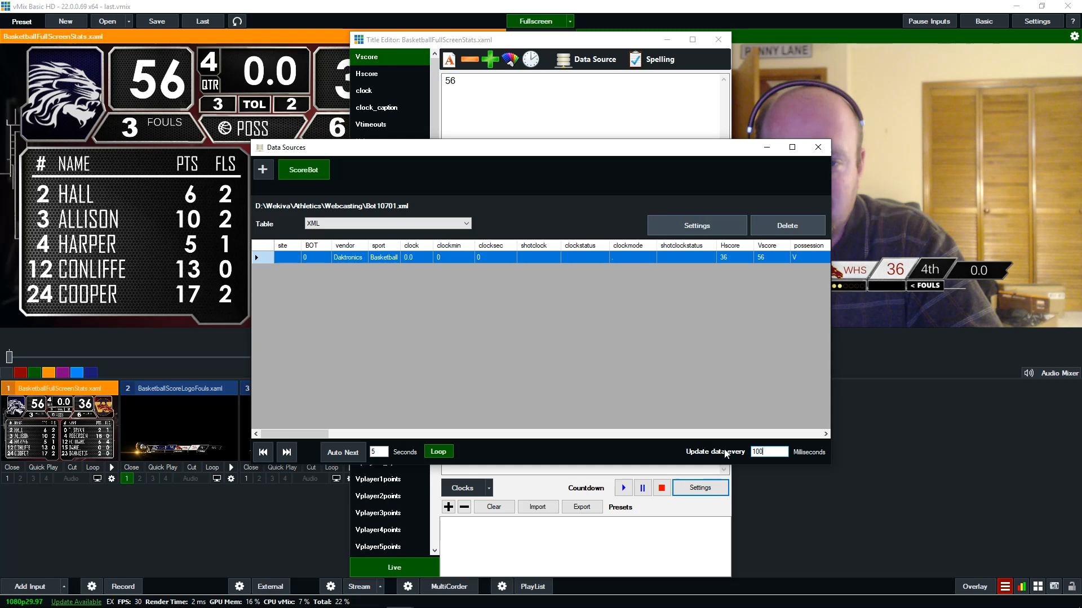
mouse_move(637, 378)
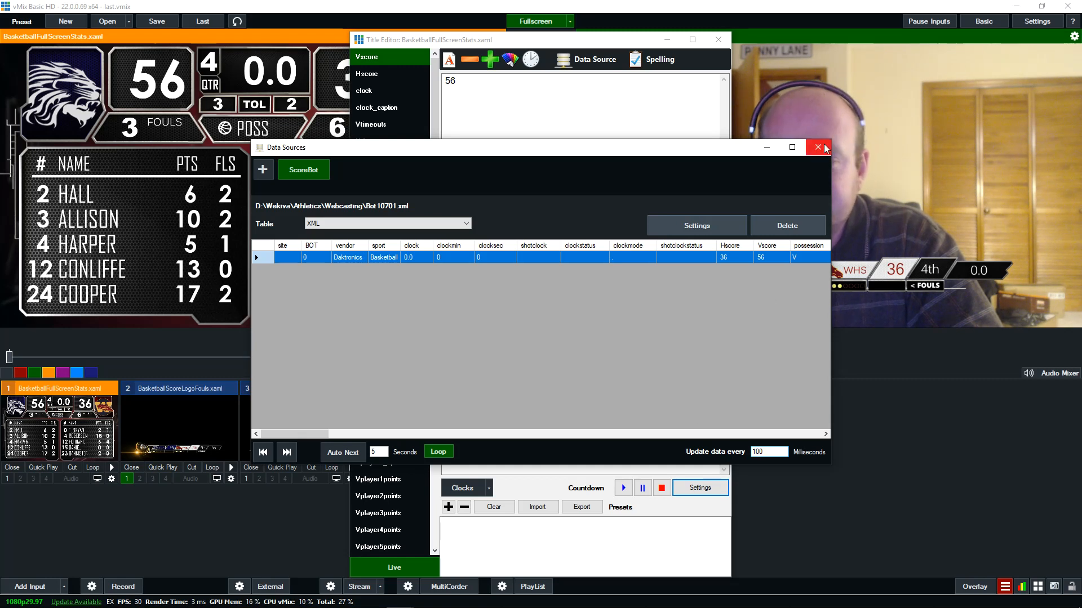
- Close the Data Sources manager, returning to Vscore bound to ScoreBot showing 56
click(818, 147)
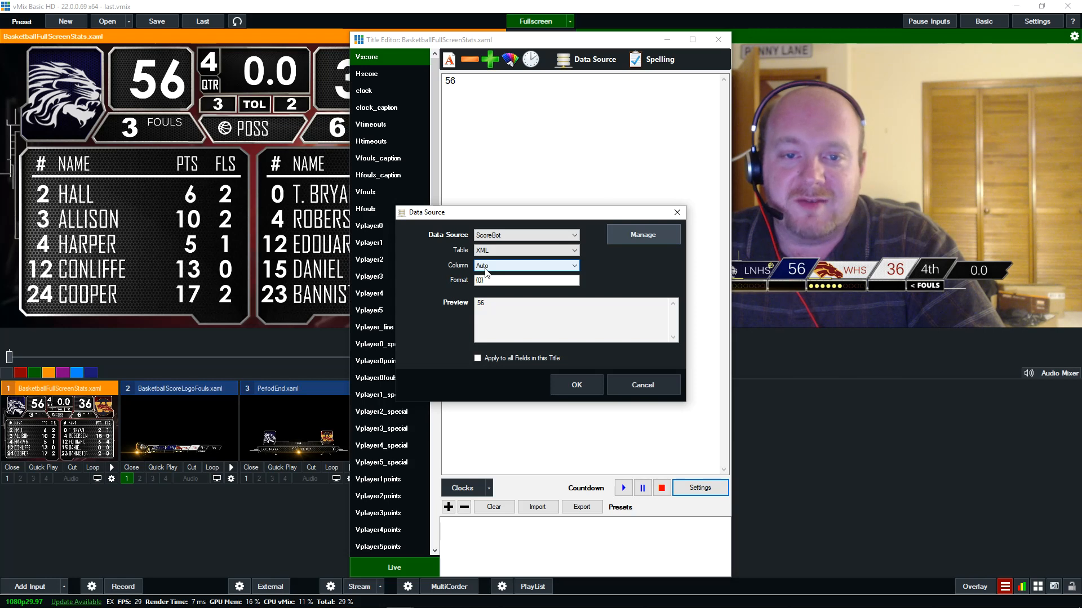
mouse_move(492, 270)
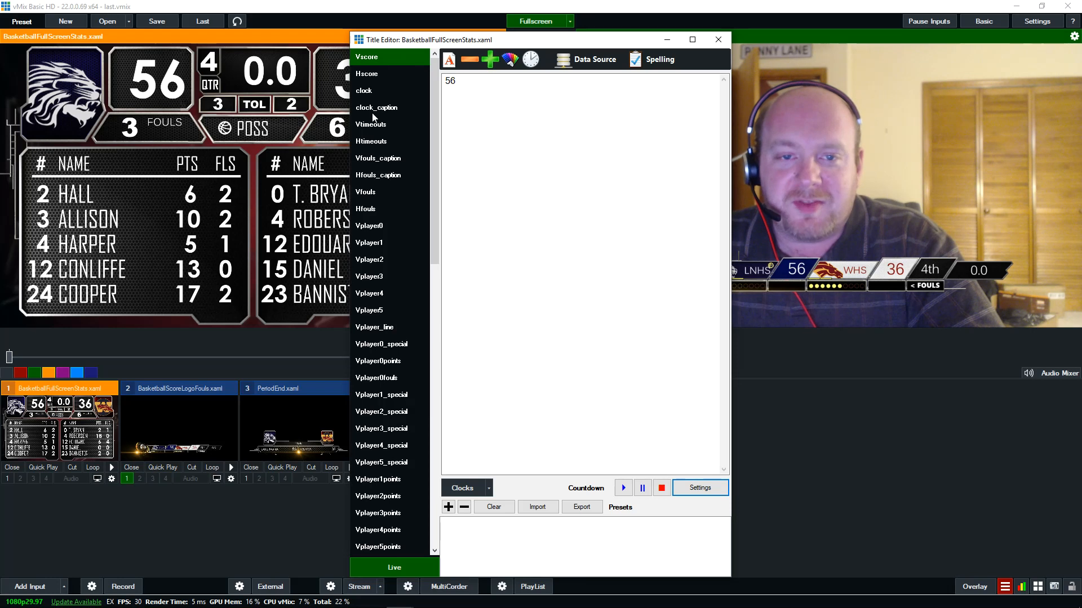
- Check the clock_caption field, then open the Vlogo field with the lion logo
click(376, 107)
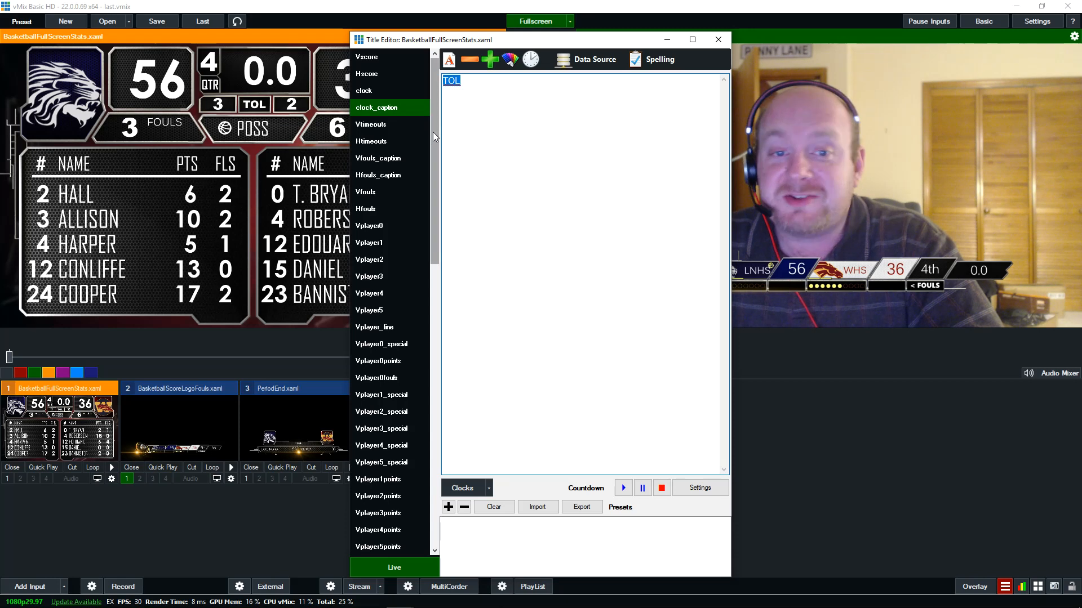
scroll(down, 3)
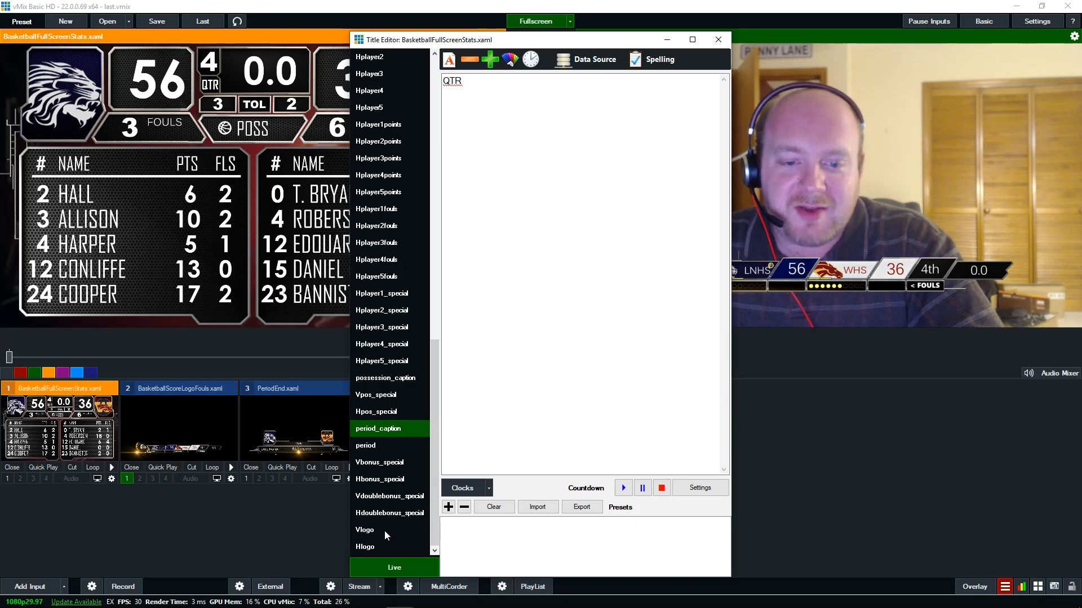
click(365, 530)
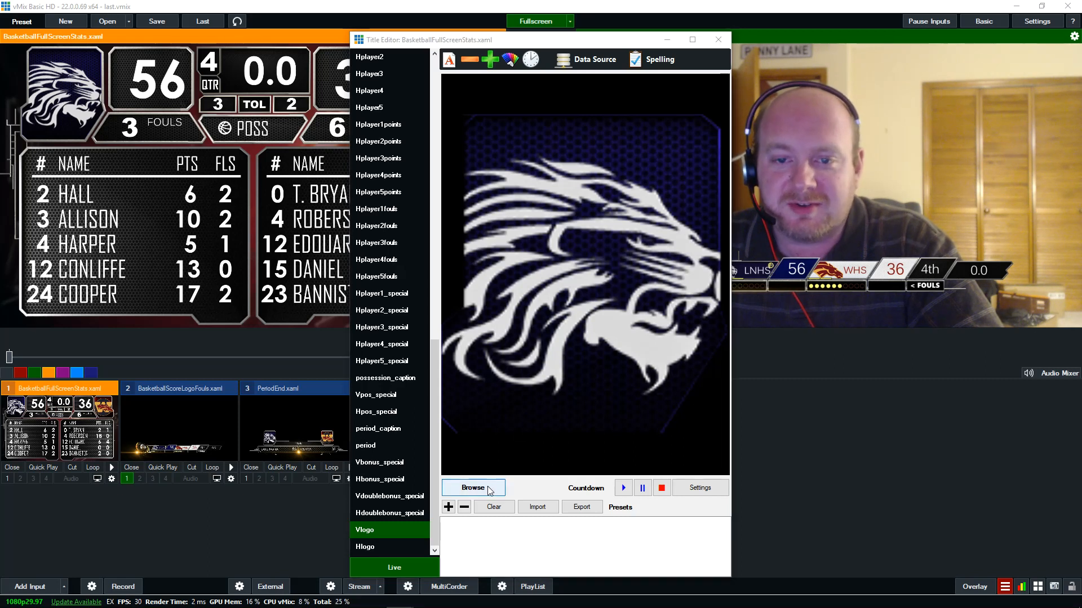
- Browse team logo images, then open BasketballScoreLogoFouls.xaml in the Title Editor
click(472, 488)
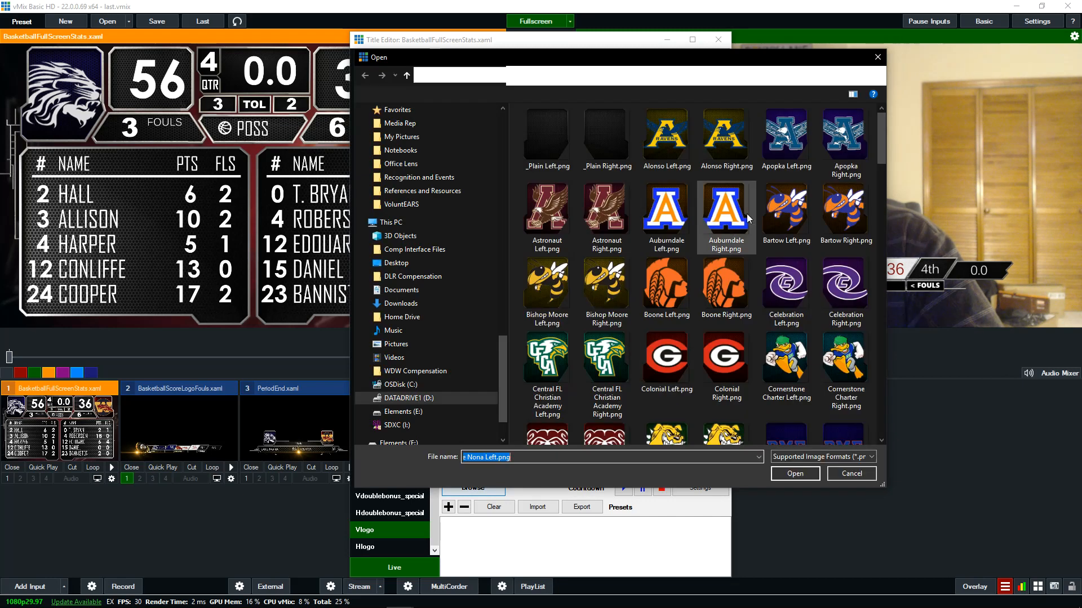
click(850, 473)
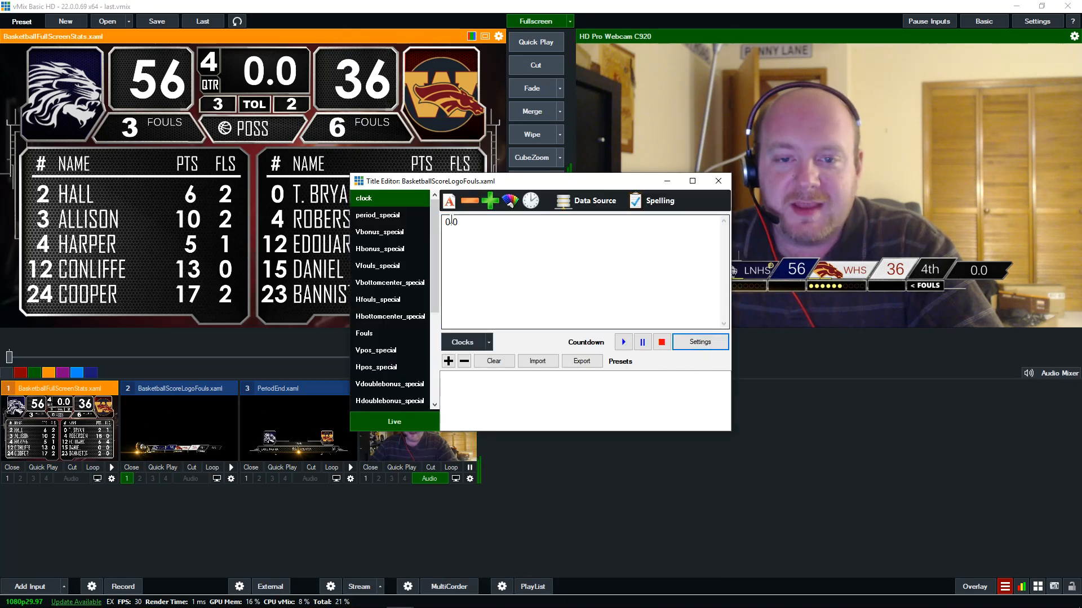
- Check the period_special field showing 4th and the Vlogo image field
click(377, 214)
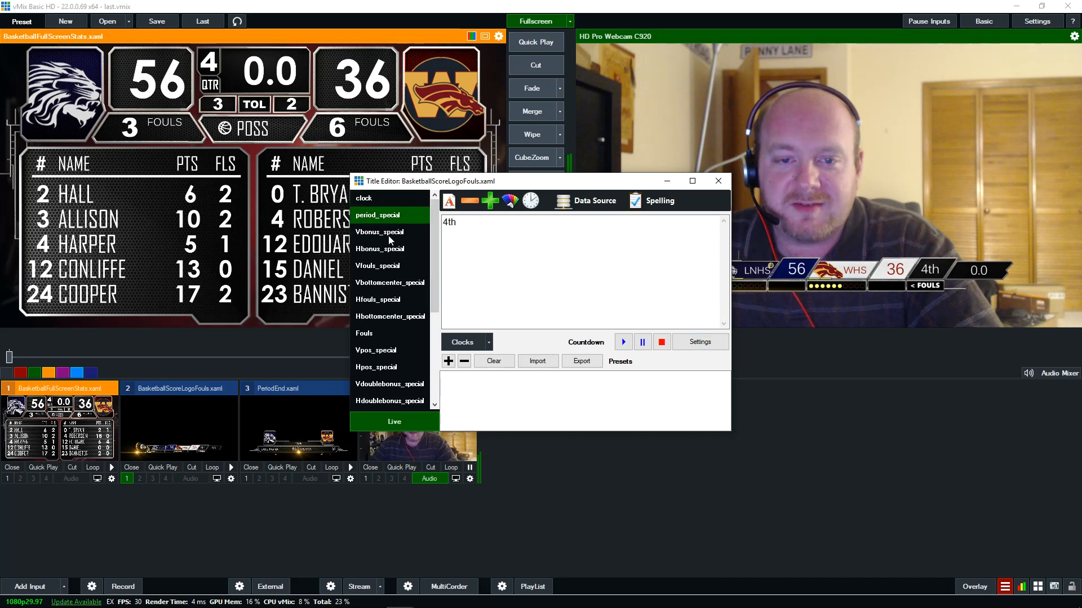
click(377, 299)
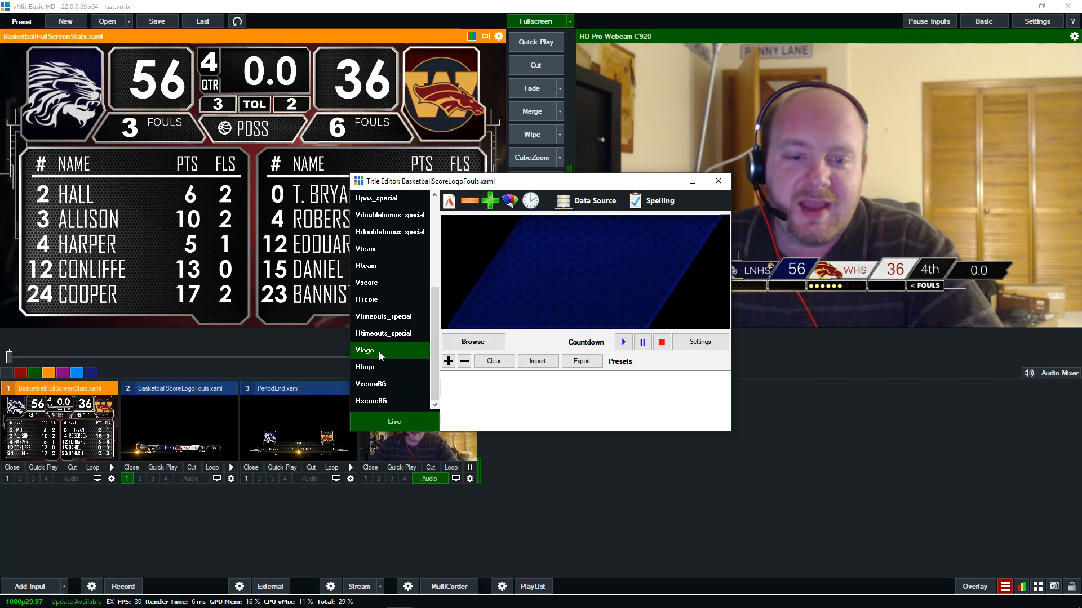
click(365, 367)
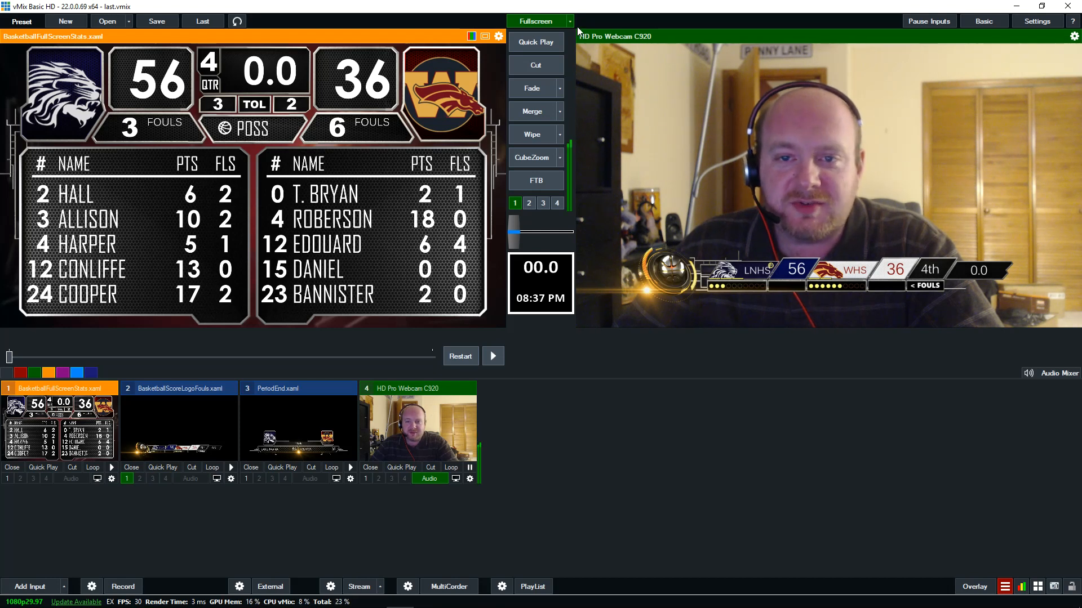
click(570, 21)
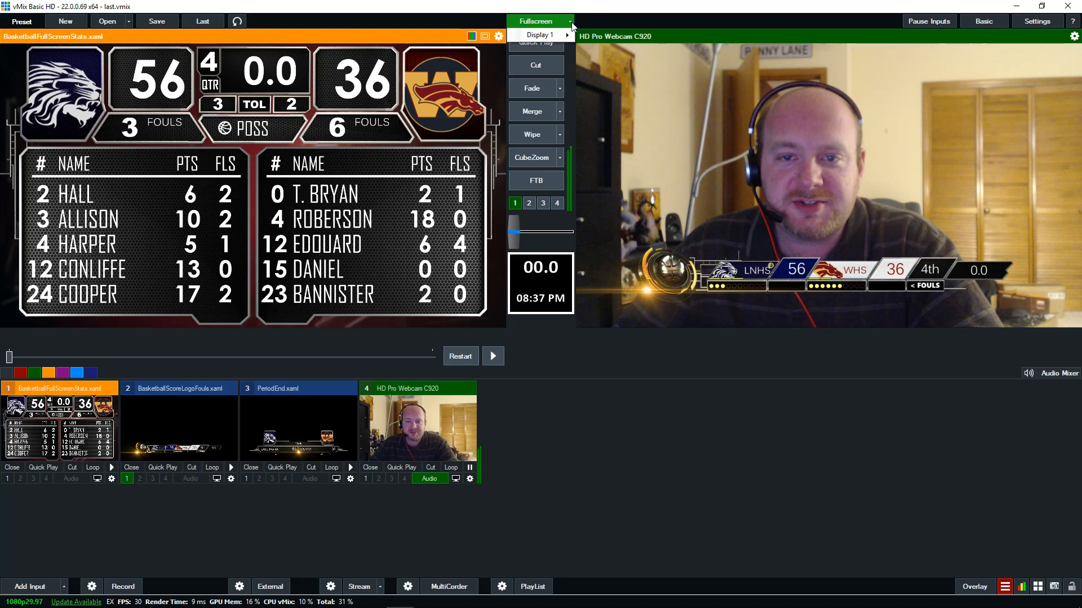
click(537, 21)
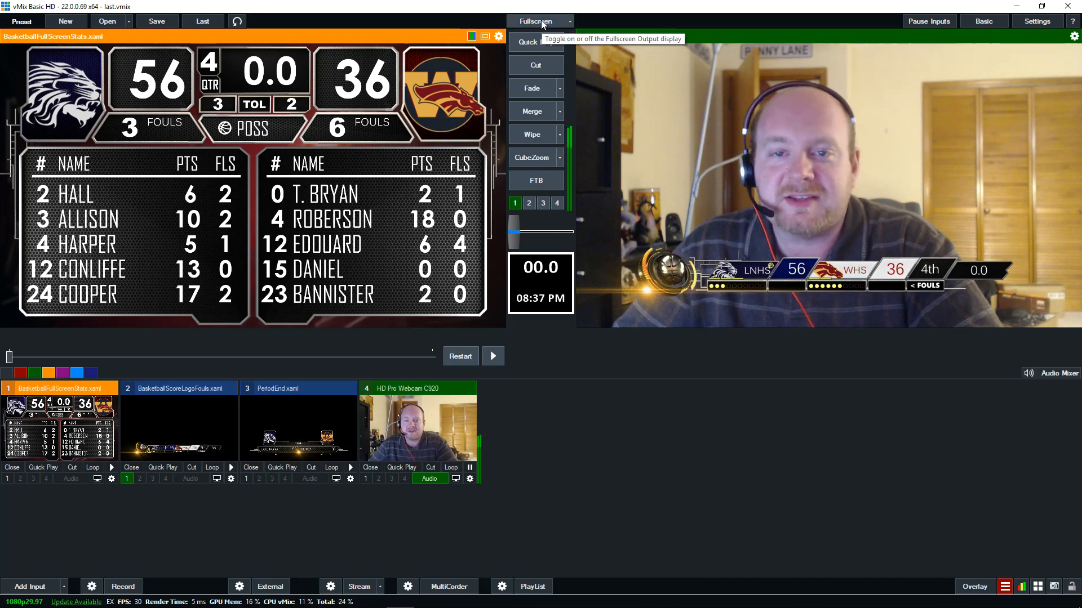
click(539, 21)
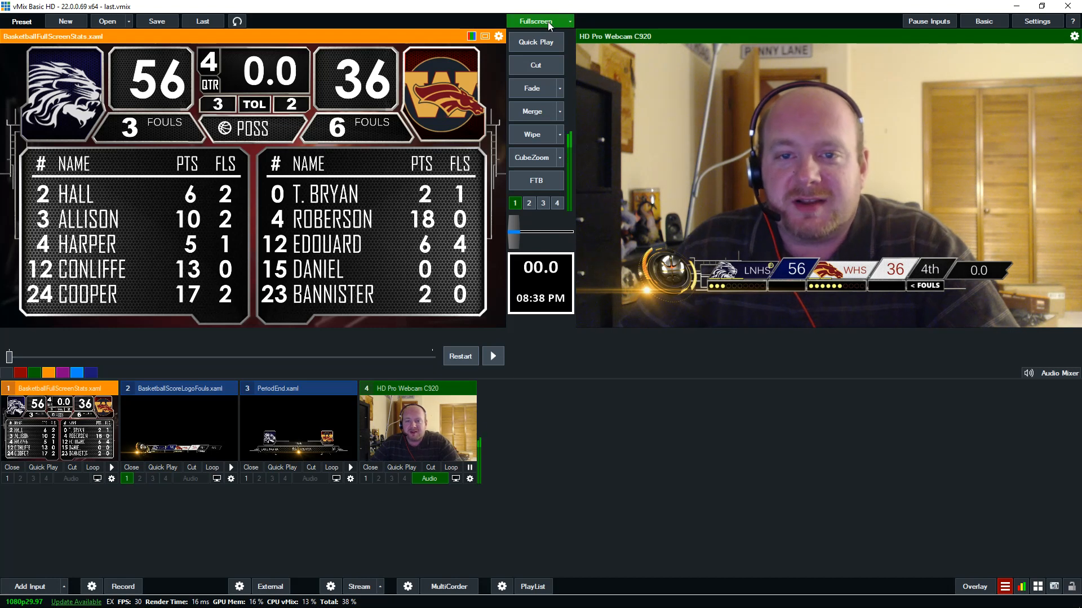
mouse_move(541, 21)
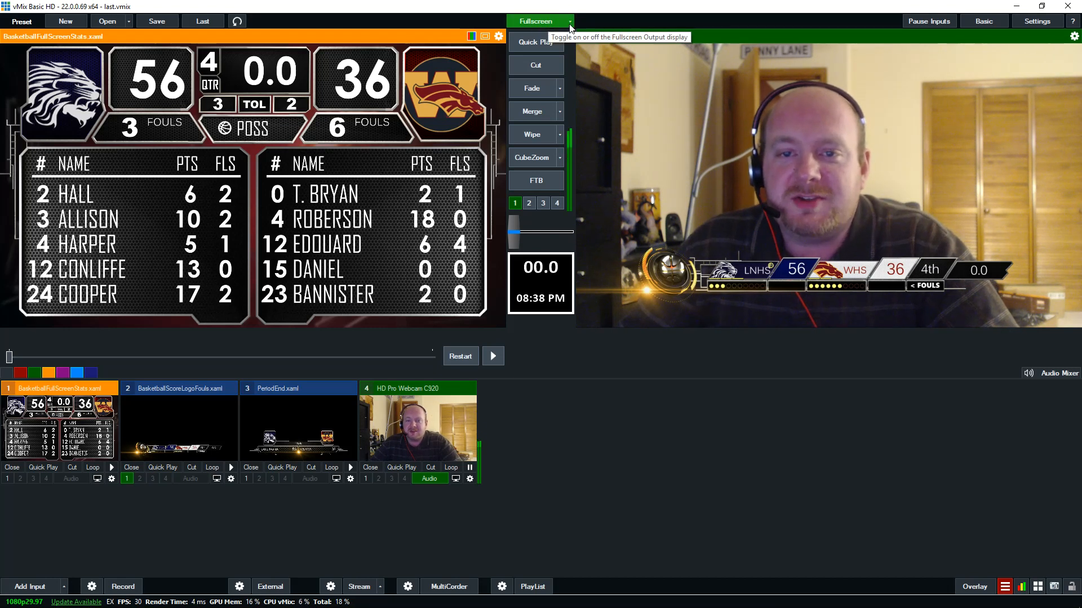
click(569, 21)
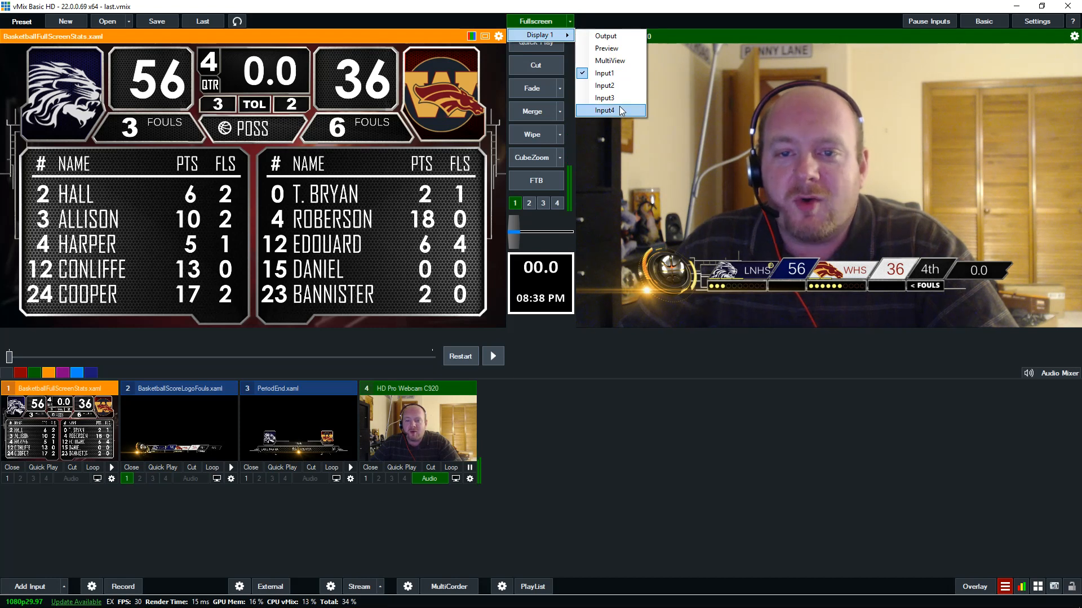
mouse_move(605, 47)
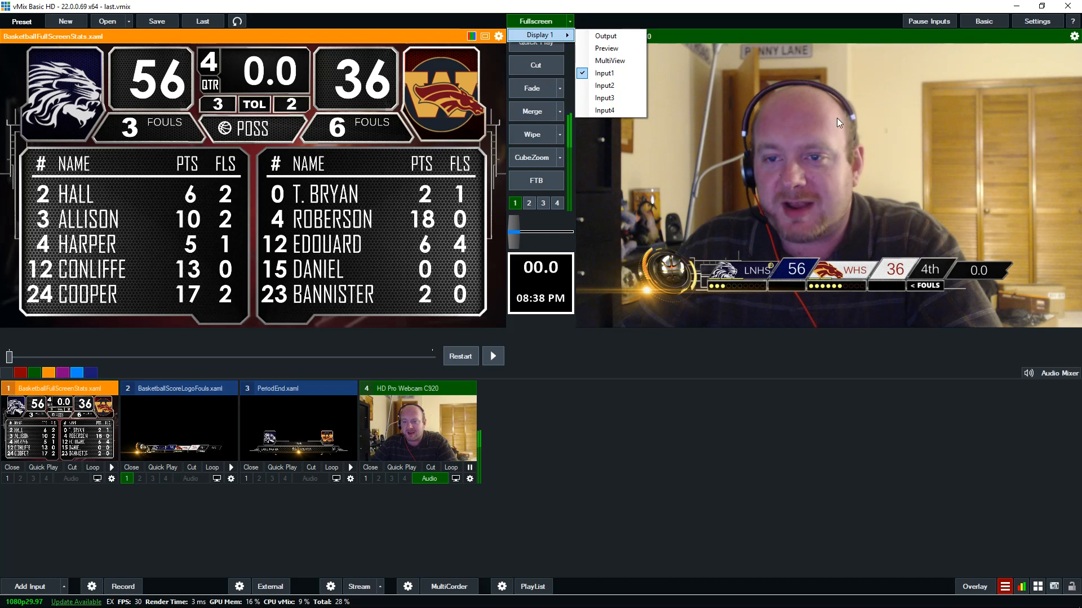
mouse_move(605, 85)
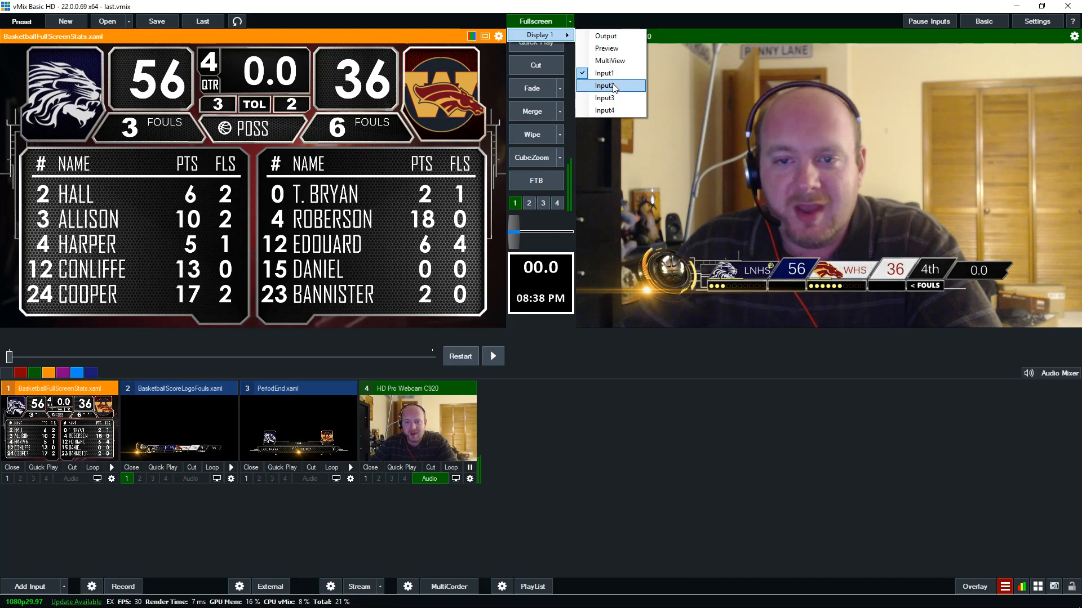
mouse_move(605, 110)
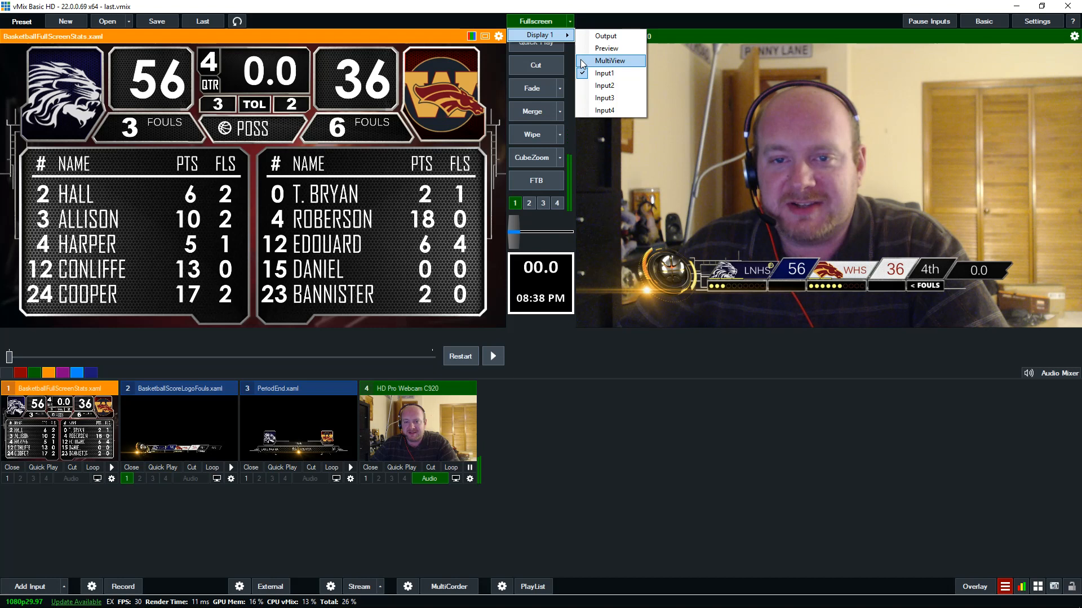
click(608, 61)
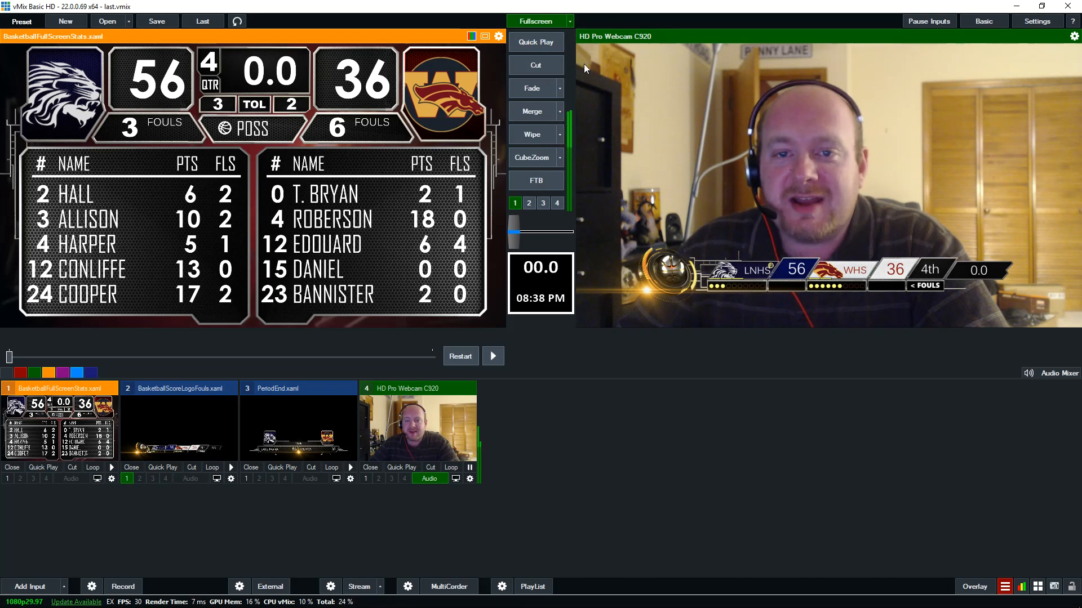
mouse_move(655, 350)
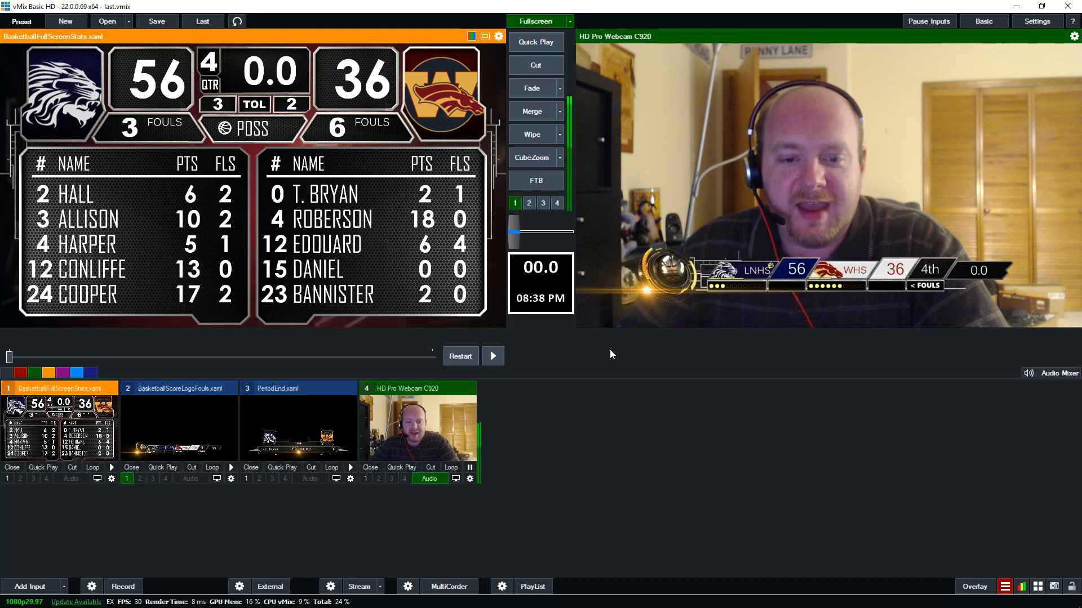
mouse_move(581, 371)
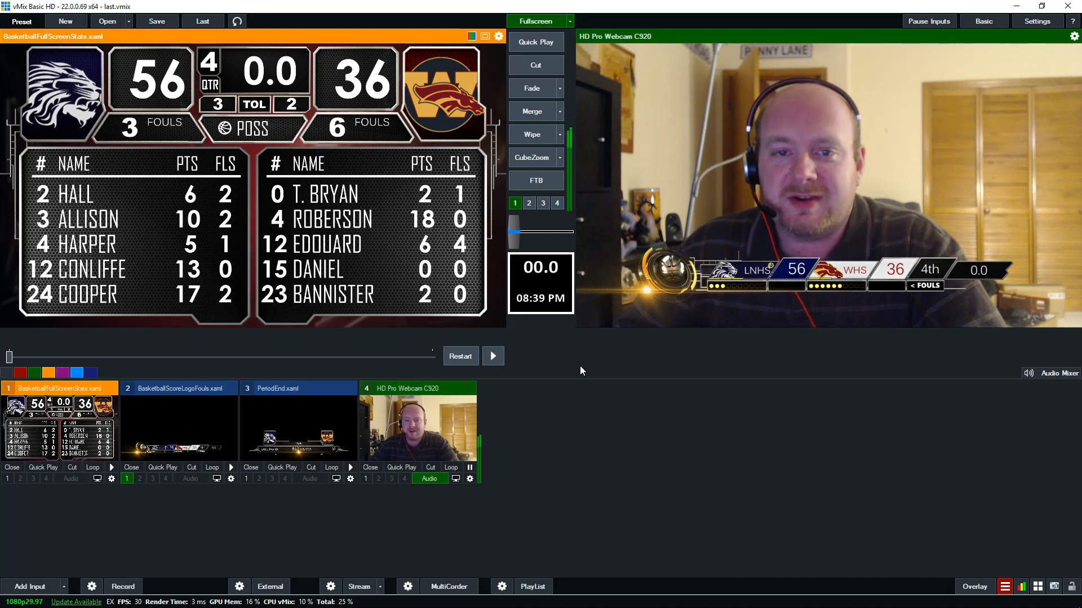
mouse_move(387, 562)
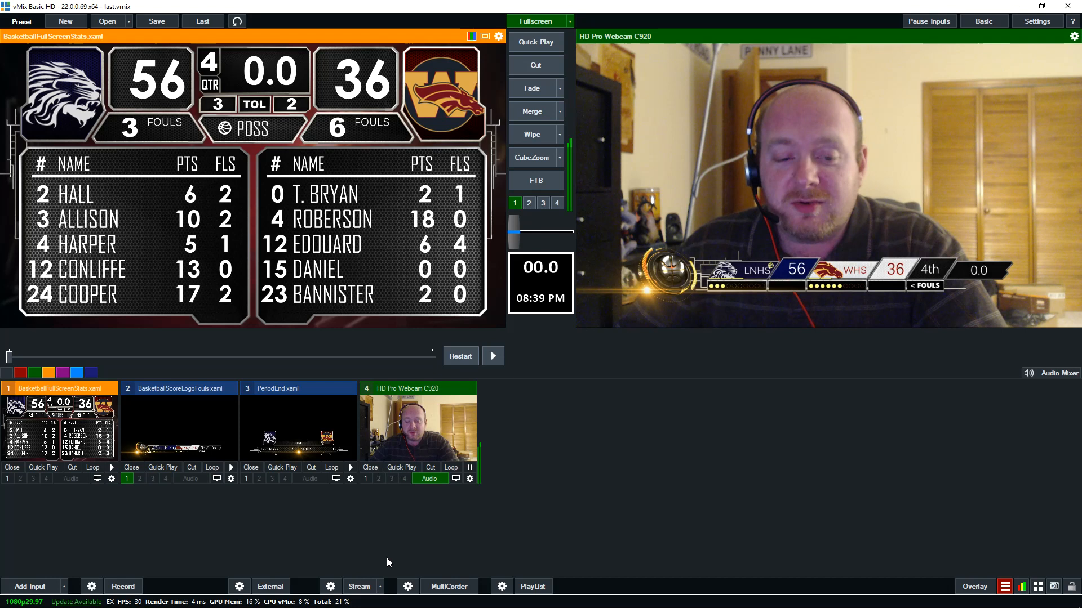